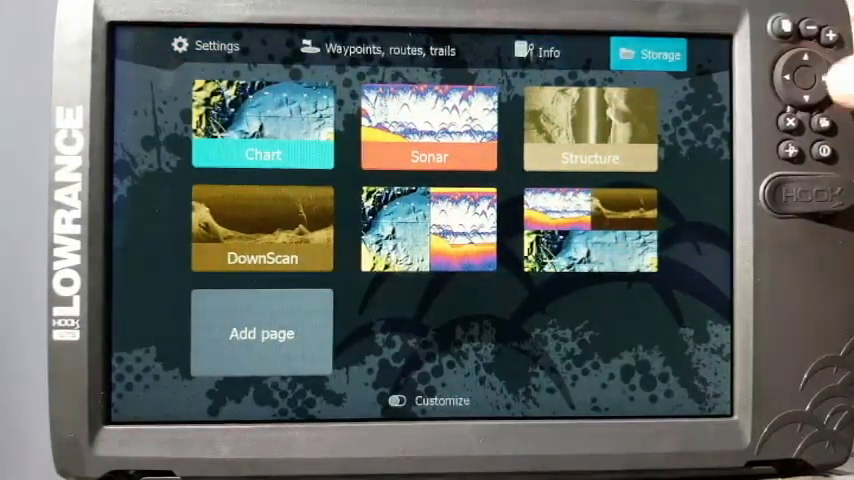
Open Storage to browse the Files list with the memory card and database
left_click(648, 53)
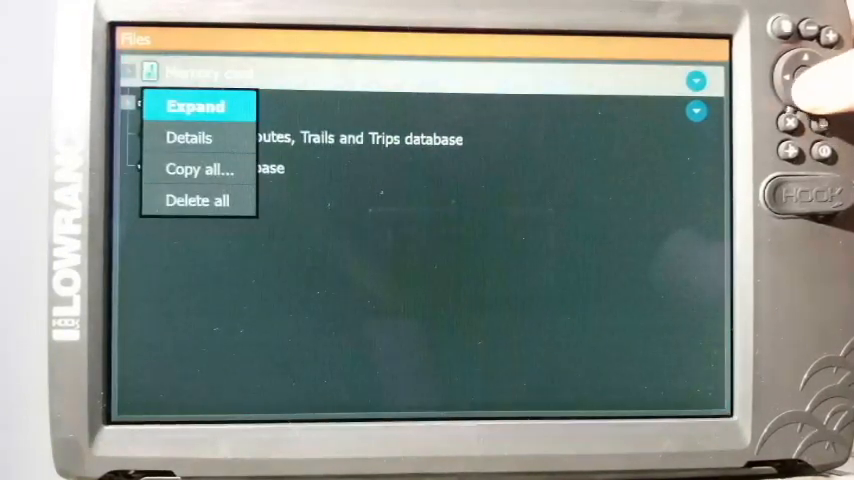
View details of the Waypoints, Routes, Trails and Trips database (49.3 kB)
left_click(197, 106)
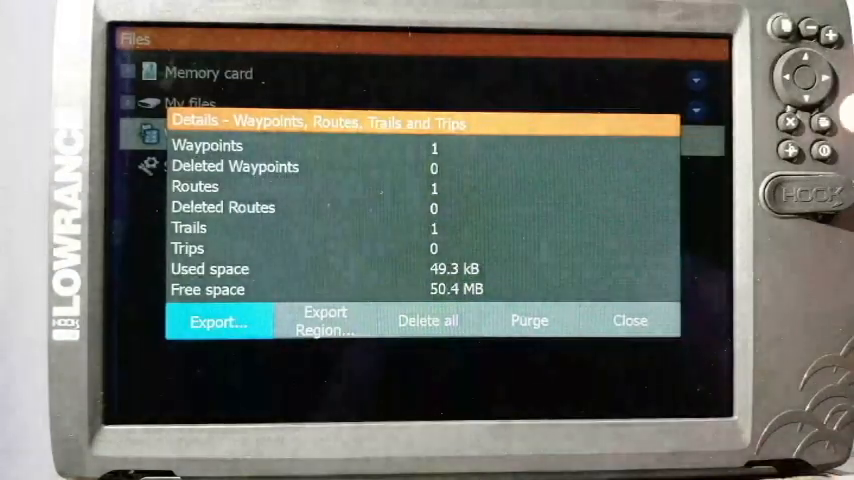
left_click(218, 321)
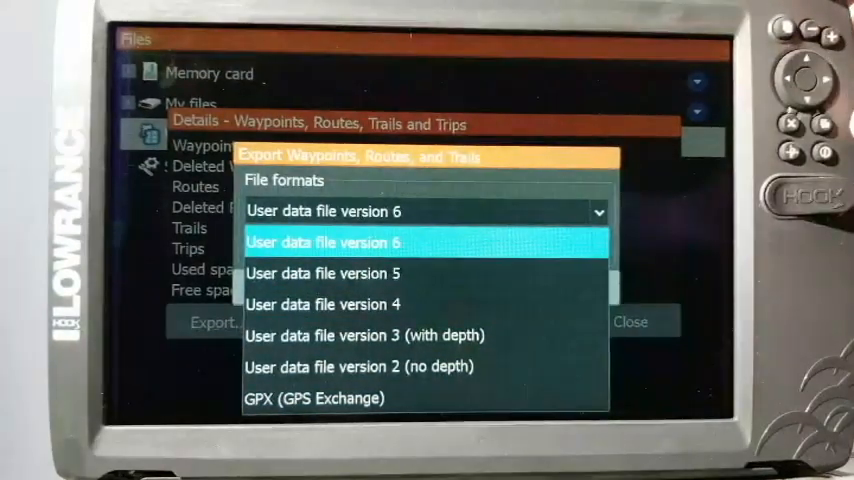
Start the export using the User data file version 6 format
left_click(324, 242)
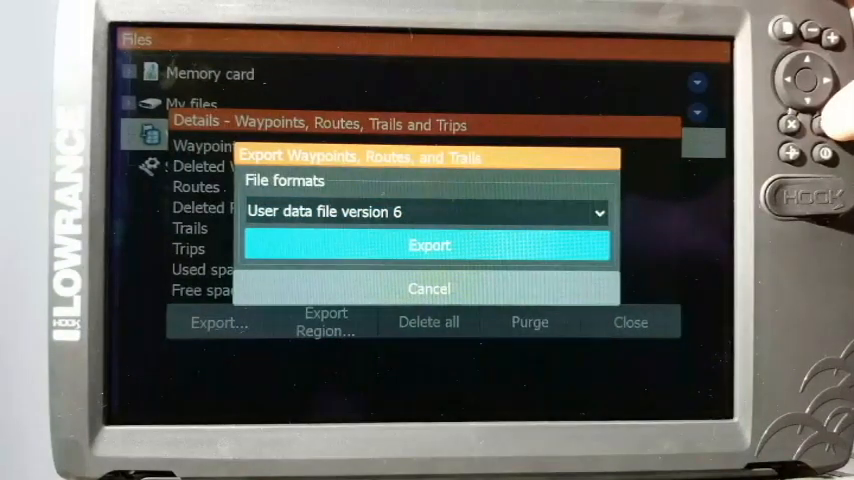
left_click(429, 245)
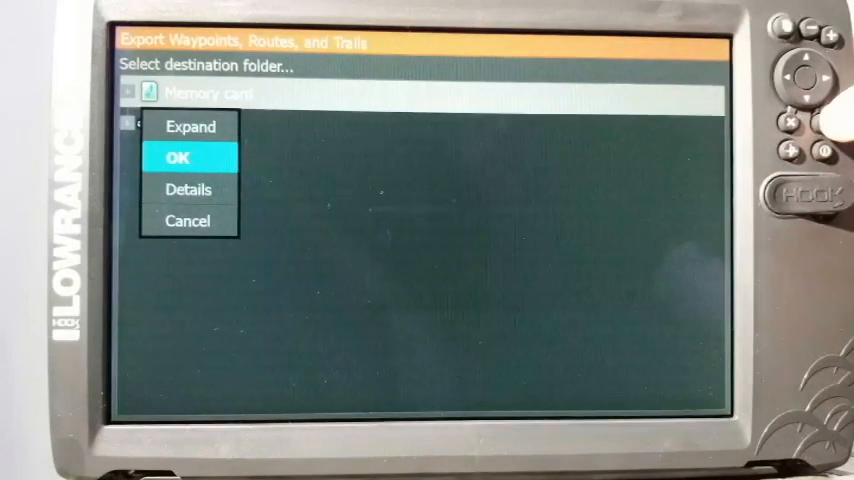
Save the export to the memory card under the name WaypointsRoutesPOINTS
left_click(178, 158)
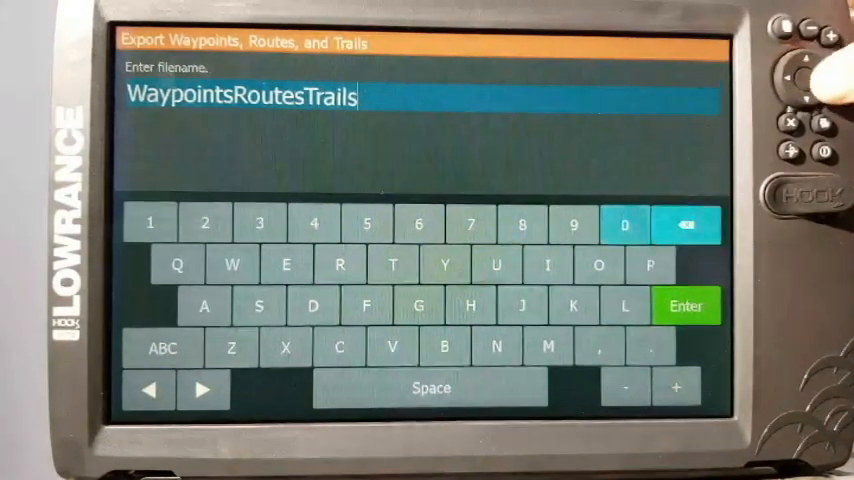
left_click(687, 223)
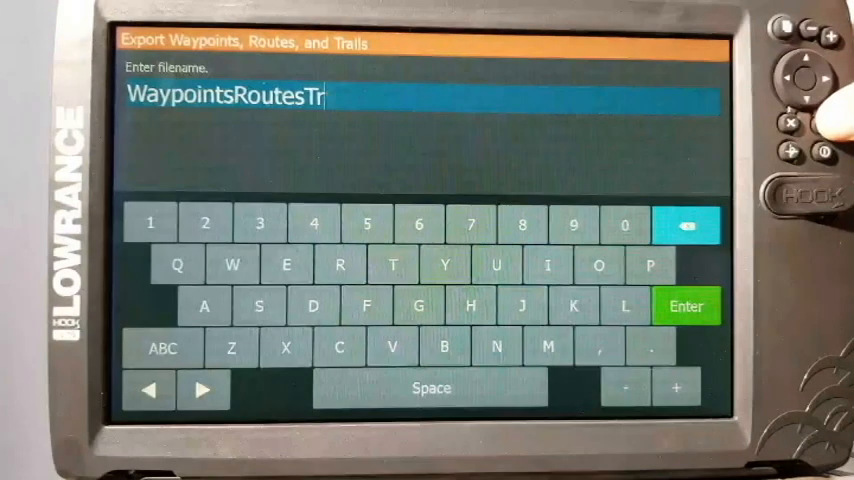
left_click(688, 223)
type("PO")
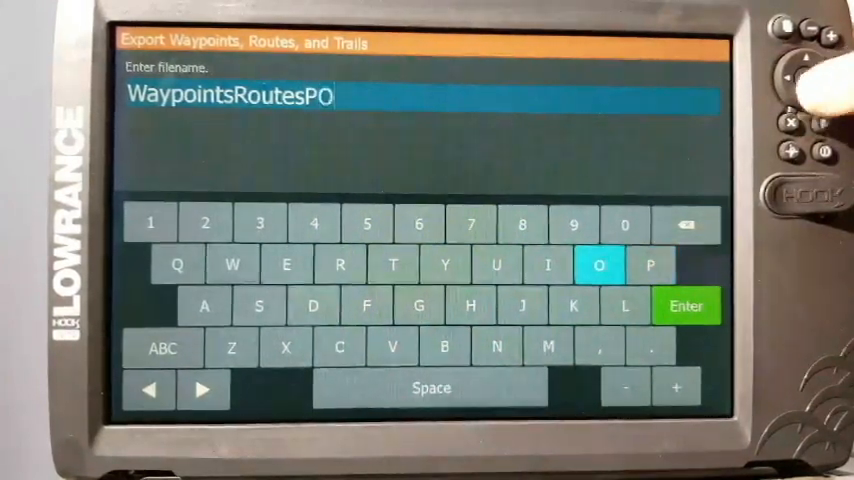
left_click(548, 265)
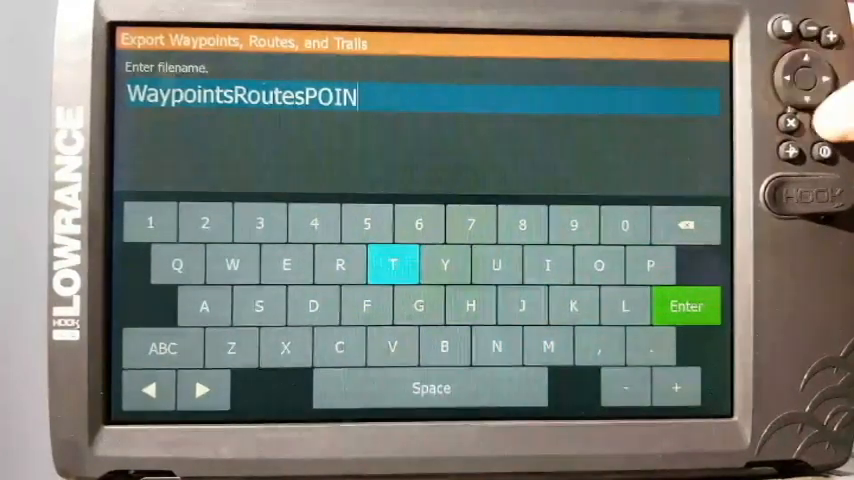
left_click(392, 264)
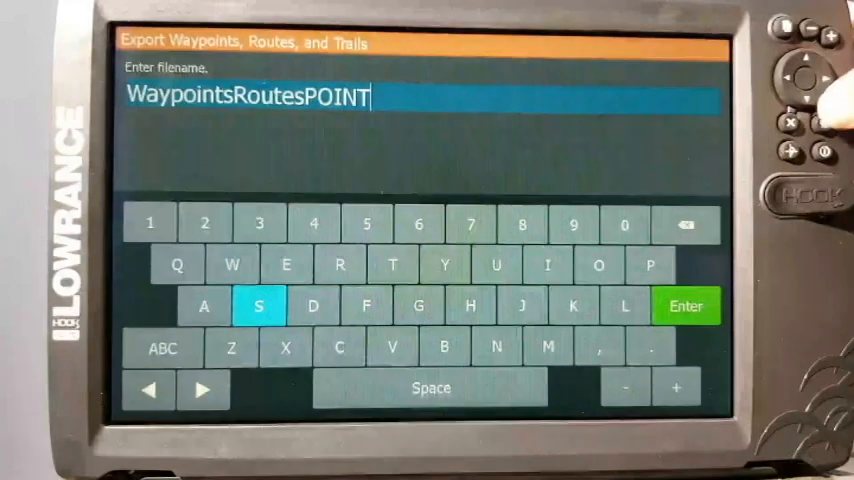
left_click(258, 305)
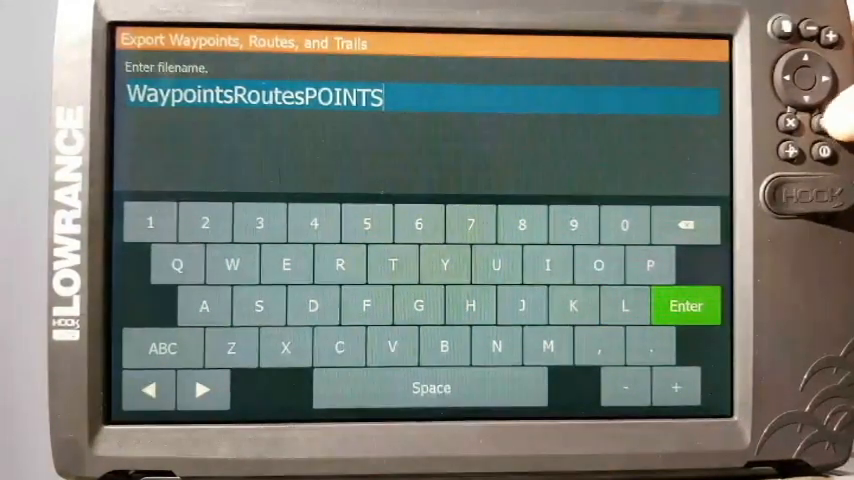
left_click(686, 305)
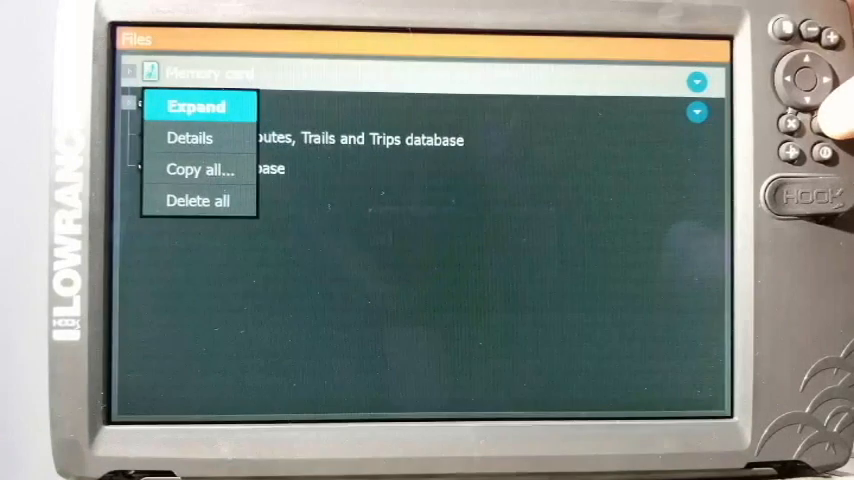
Expand the memory card to confirm WaypointsRoutesPOINTS.usr, then collapse it
left_click(197, 106)
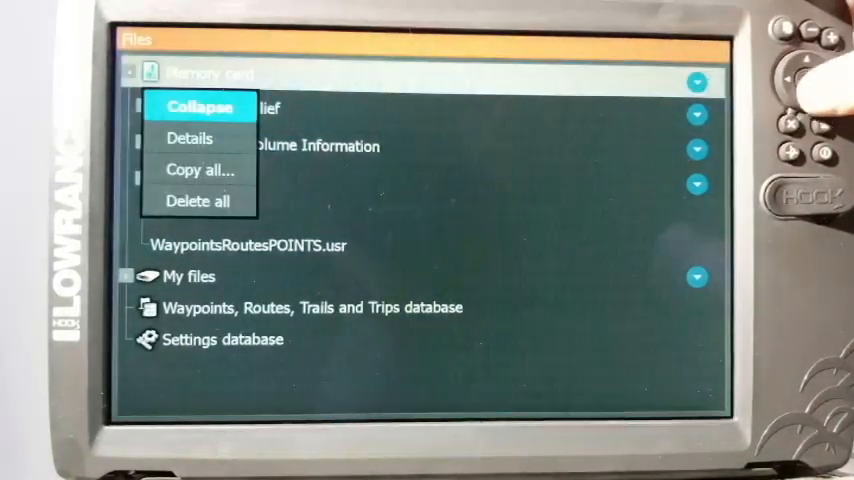
left_click(200, 106)
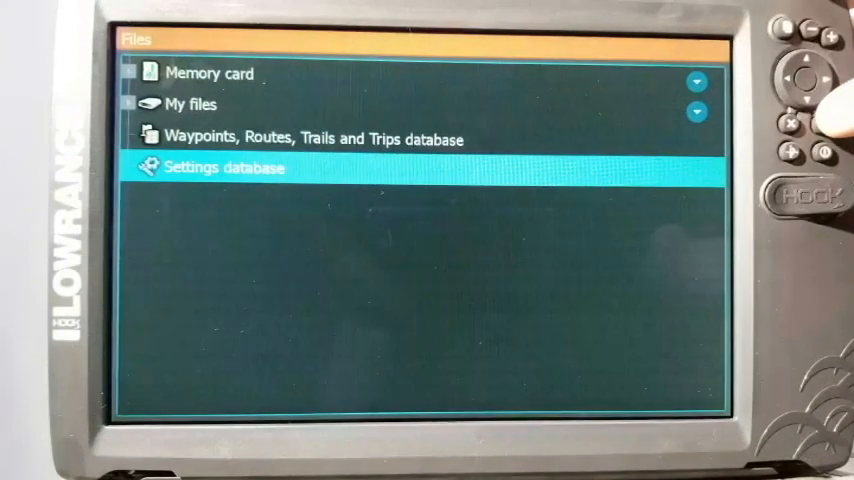
Export the Settings database to the memory card with filename 'Settings'
left_click(225, 167)
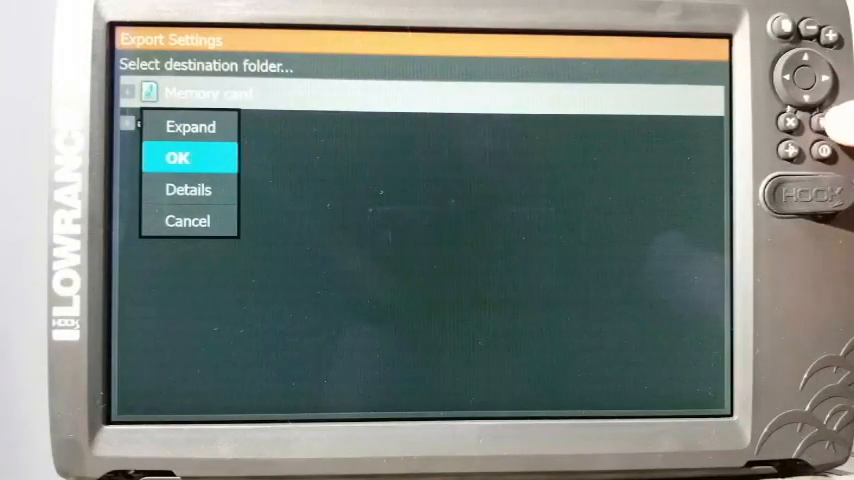
left_click(178, 158)
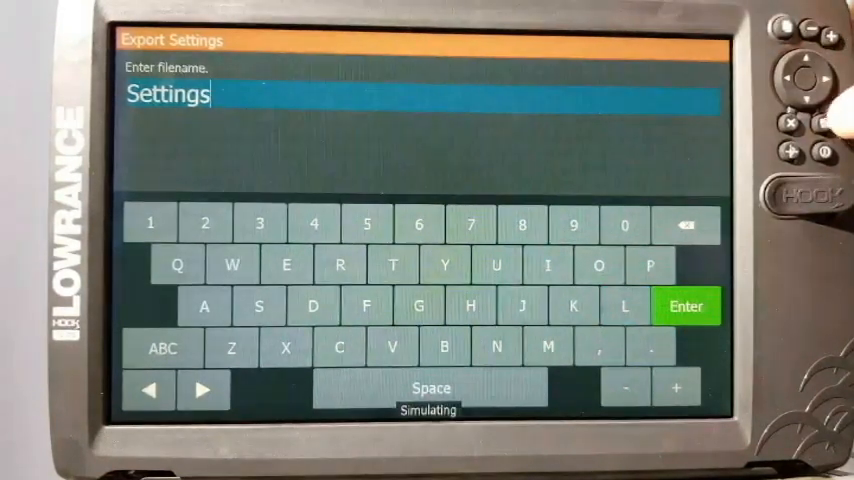
left_click(686, 306)
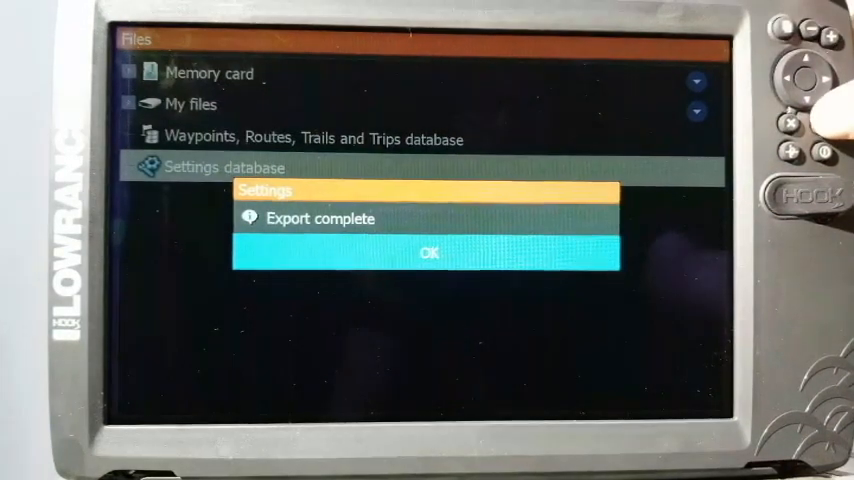
Dismiss the Export complete message and return to the Files list
left_click(428, 253)
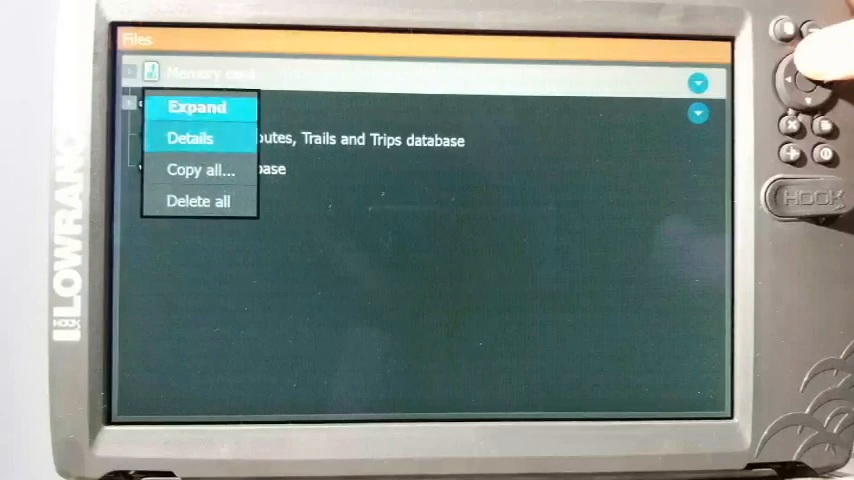
left_click(199, 106)
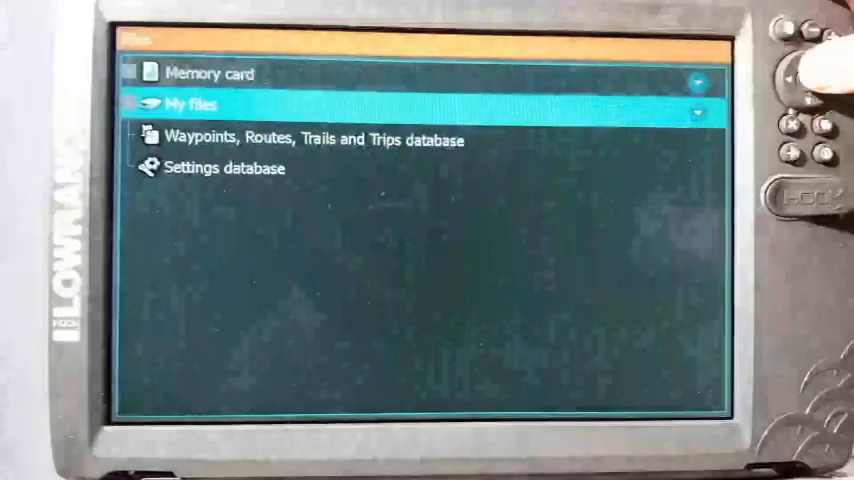
Expand the memory card and show WaypointsRoutesPOINTS.usr details (User data, 4.9 kB)
left_click(190, 105)
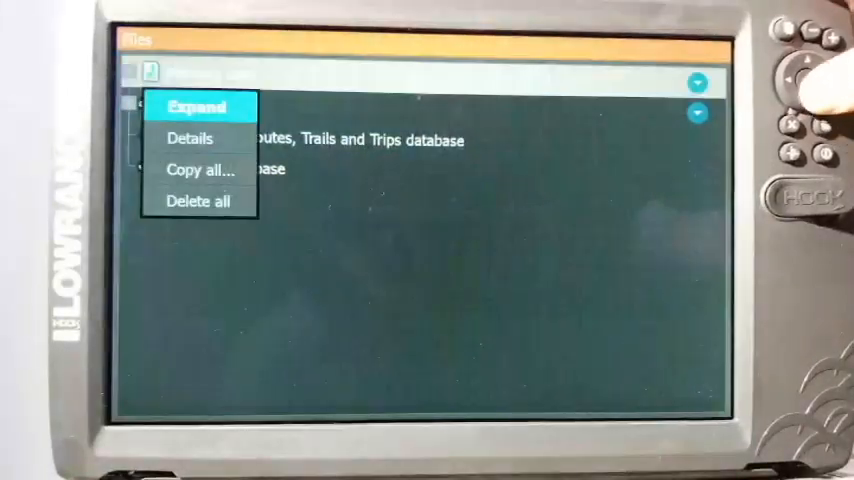
left_click(197, 106)
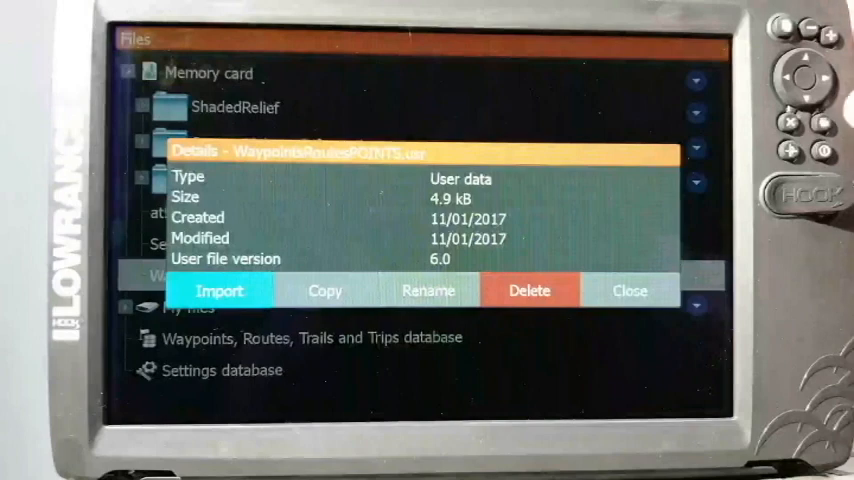
Import WaypointsRoutesPOINTS.usr (5 waypoints, 1 route, 1 trail) and close the summary
left_click(219, 290)
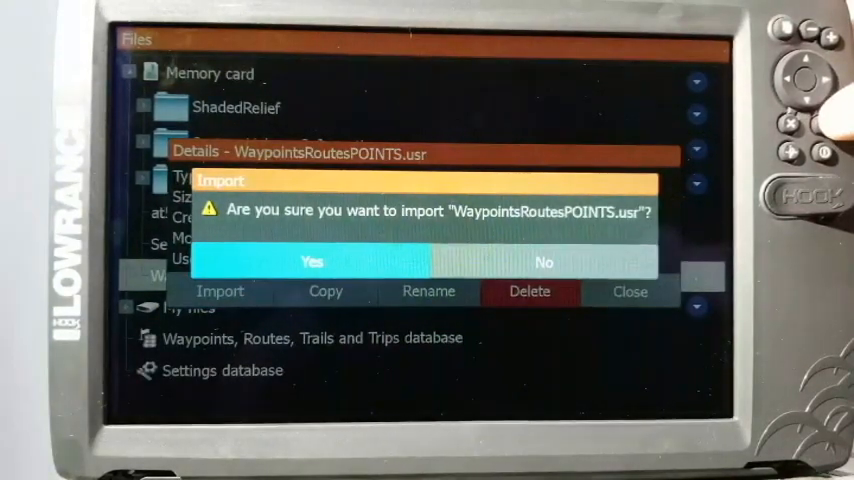
left_click(313, 261)
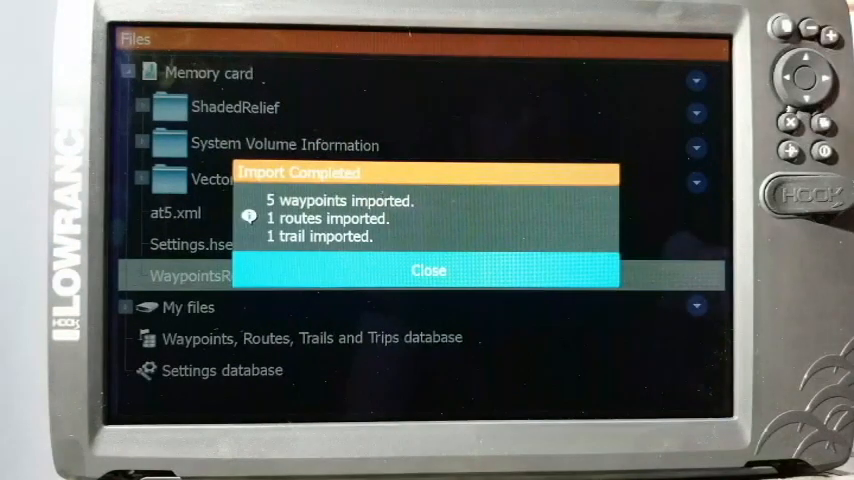
left_click(428, 270)
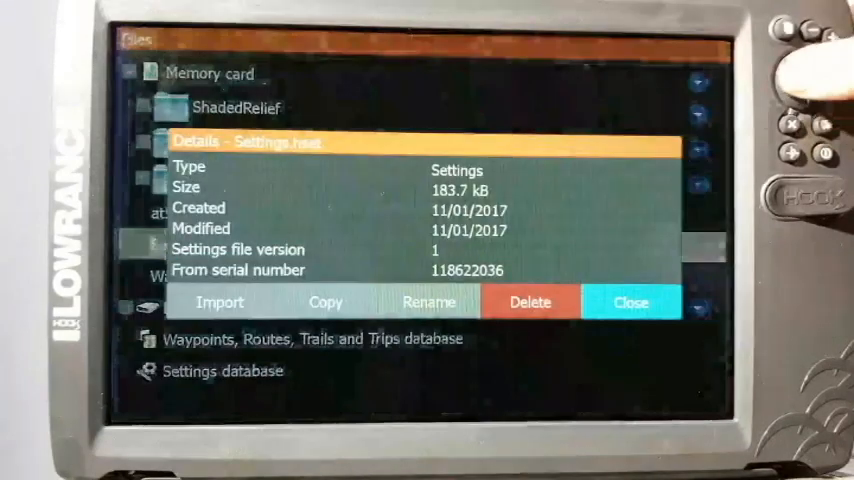
Import Settings.hset and confirm restarting the display
left_click(219, 302)
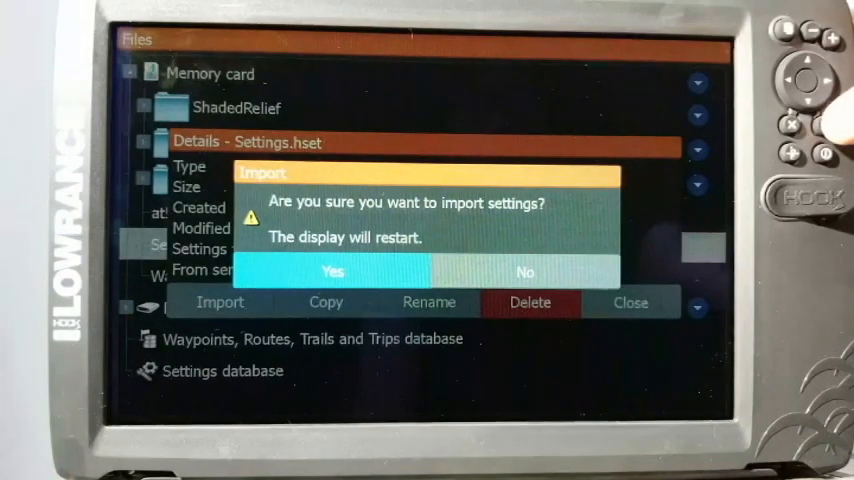
left_click(333, 271)
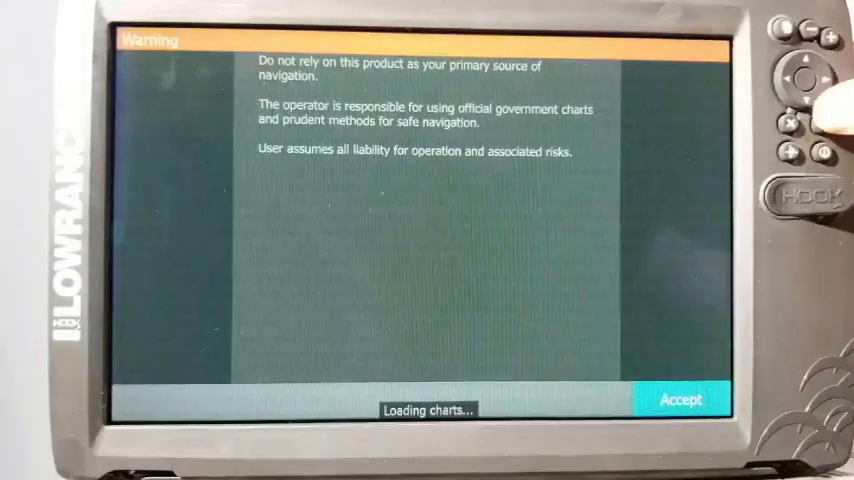
Accept the navigation safety warning, then go to the Files storage screen
left_click(683, 398)
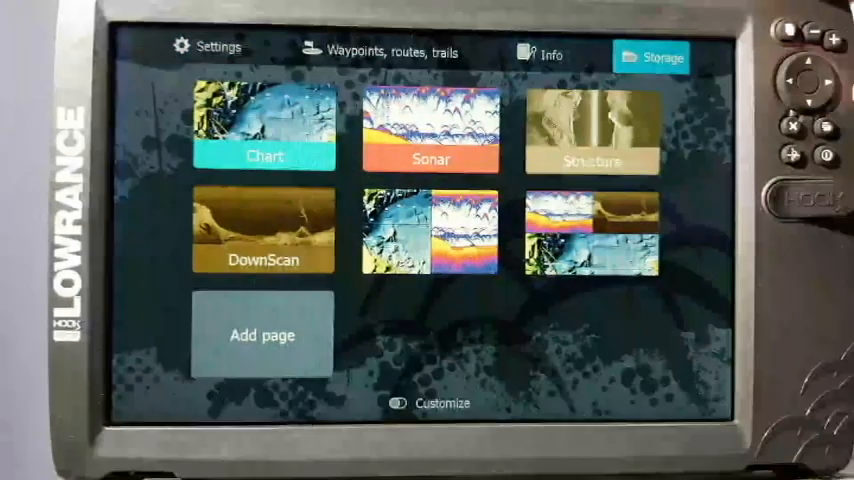
left_click(652, 56)
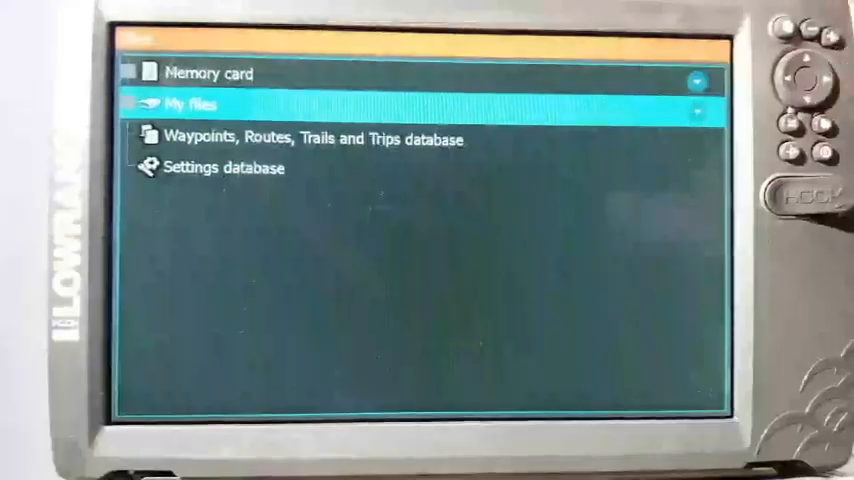